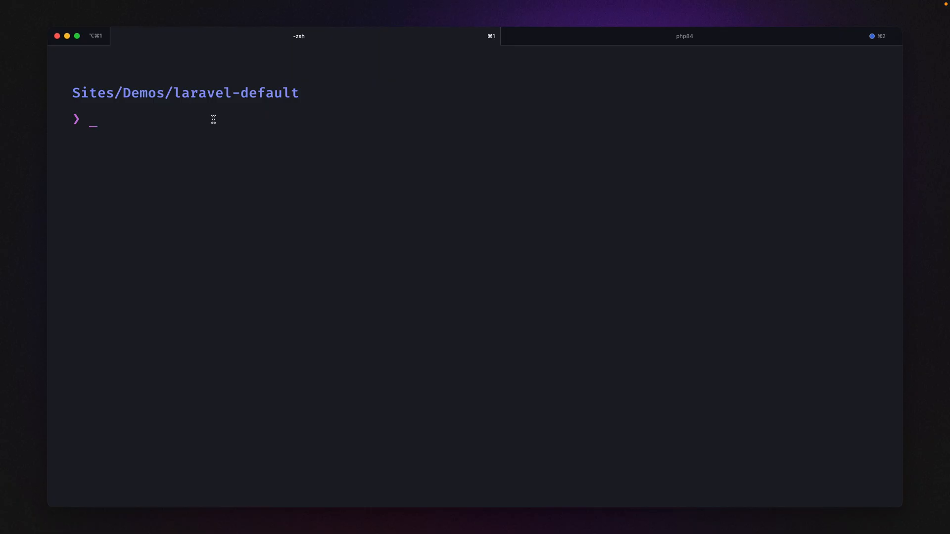
text(pest stre)
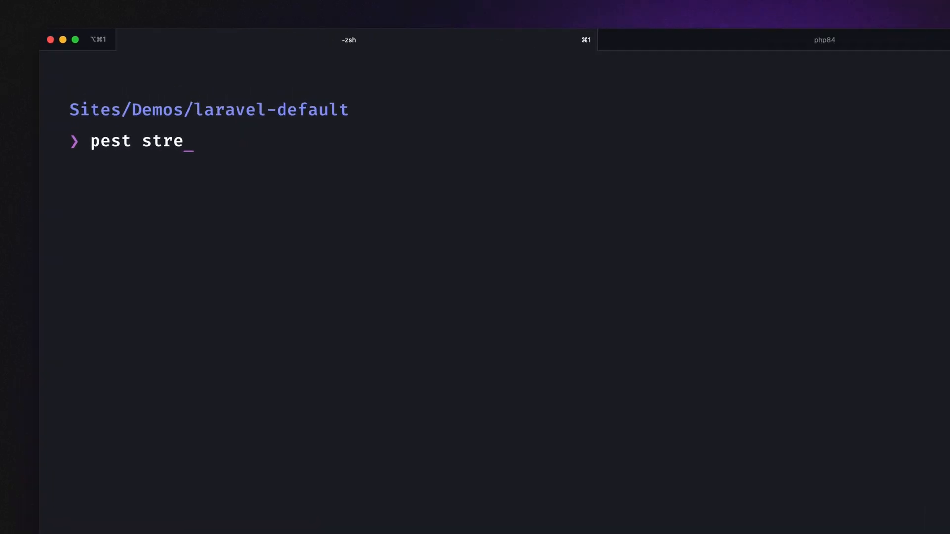
text(ss)
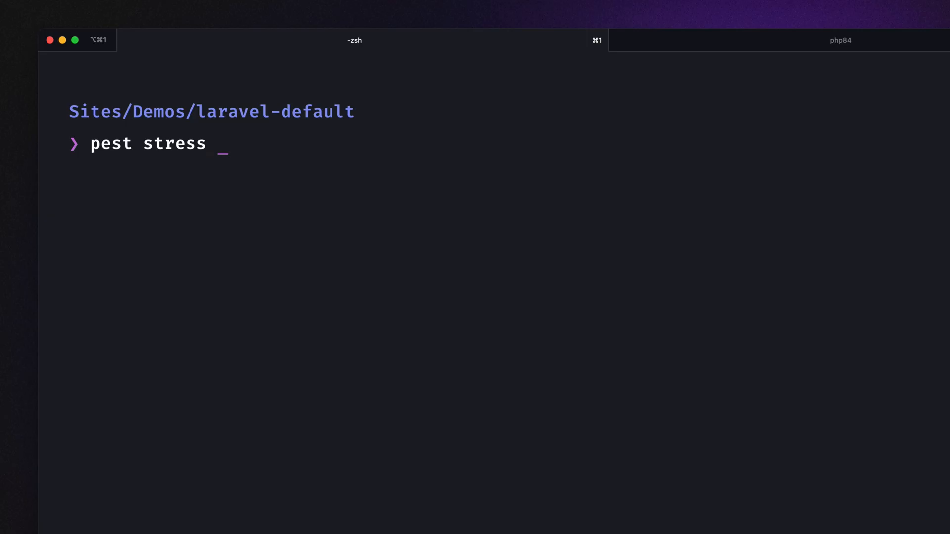
text(http://127.0.0.1:8000)
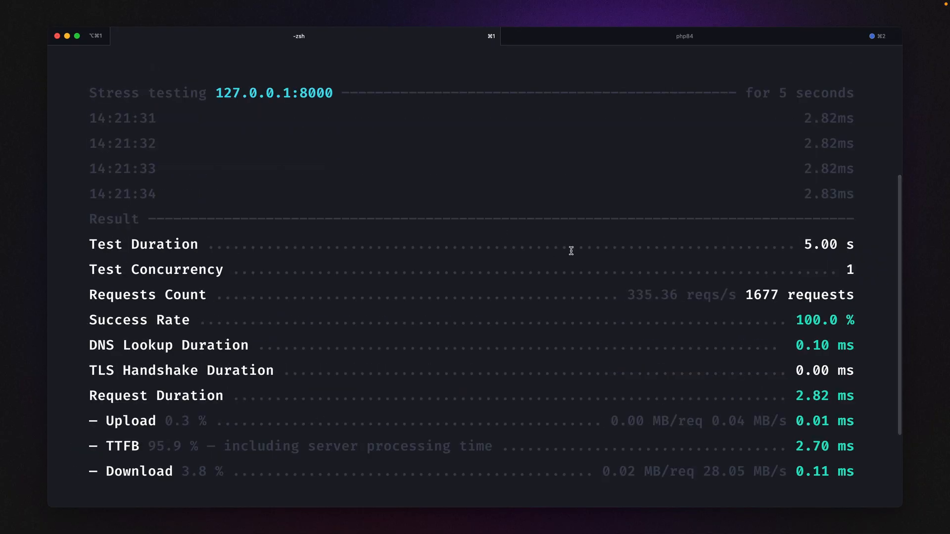
mouse_move(644, 154)
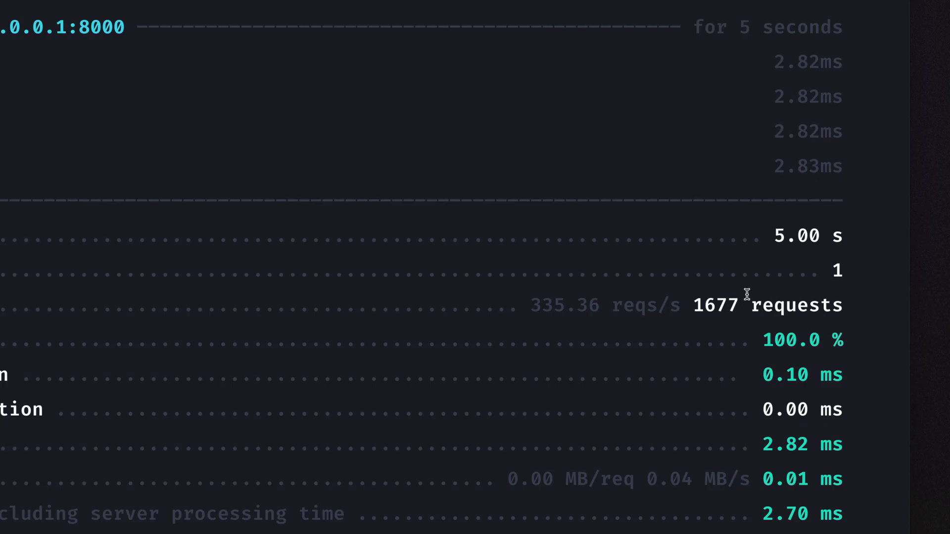
mouse_move(550, 305)
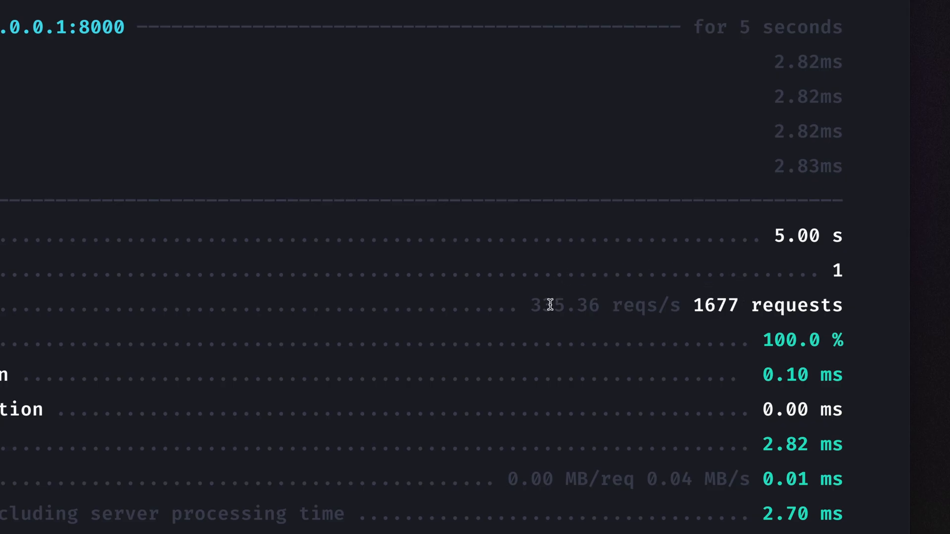
mouse_move(675, 266)
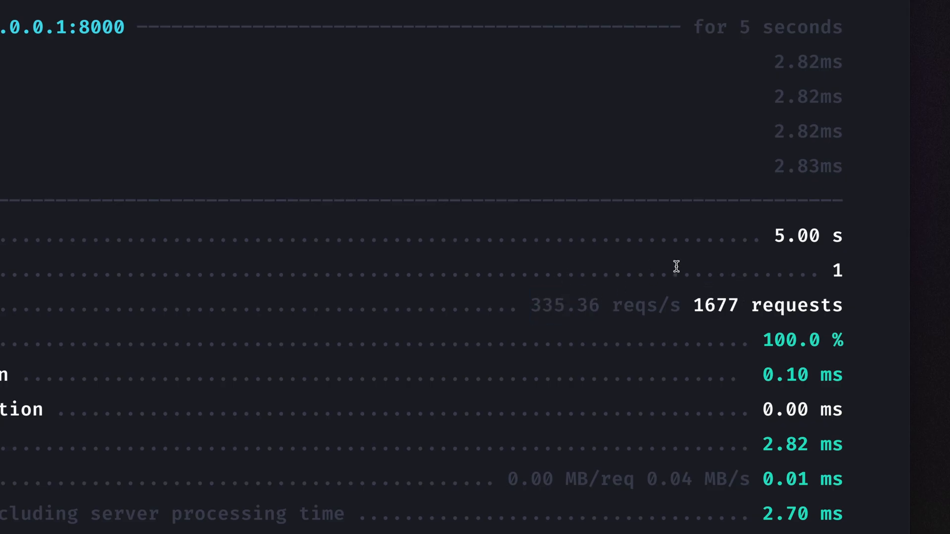
mouse_move(730, 74)
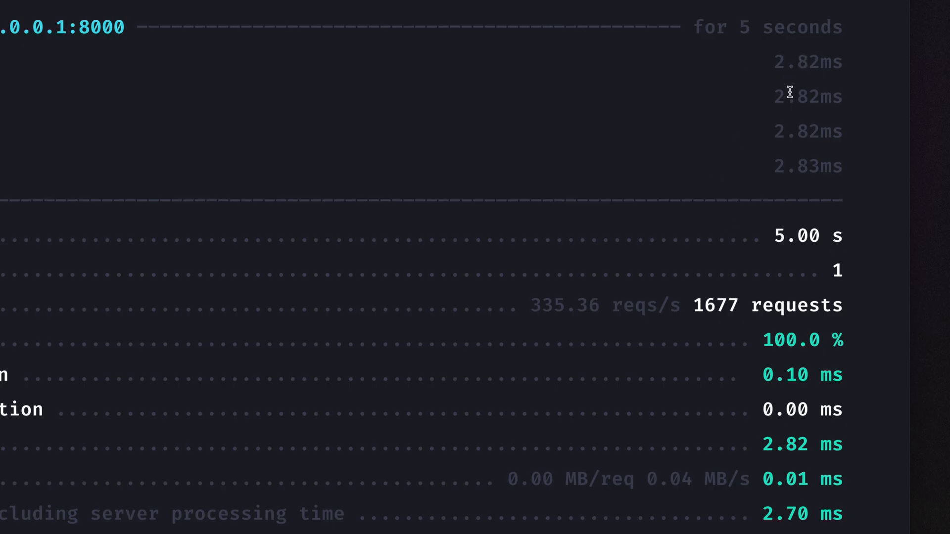
scroll(down, 3)
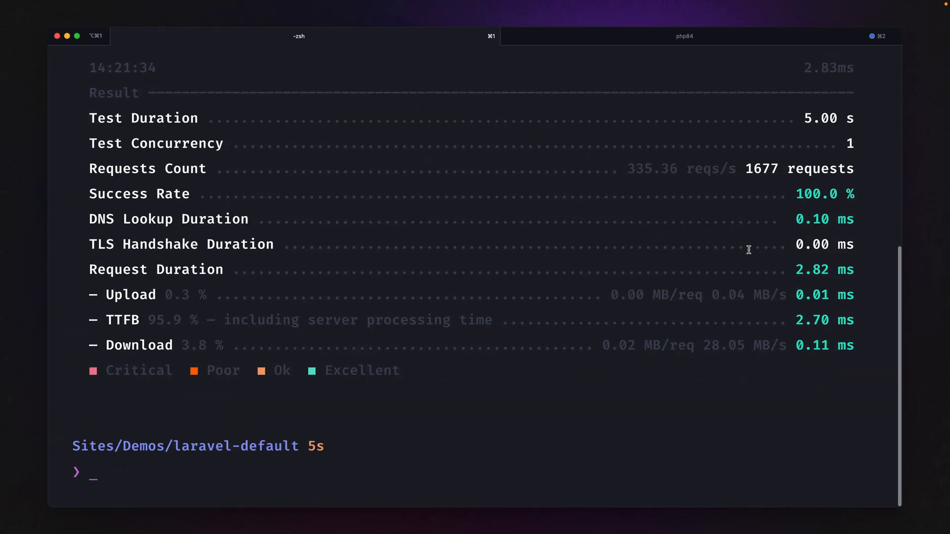
text(pest stress http://127.0.0.1:8000 --concurrency)
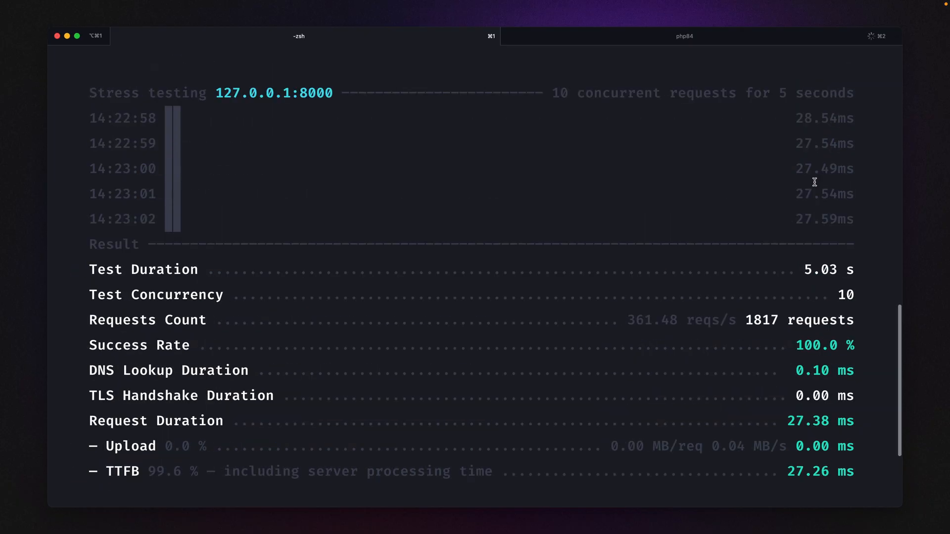
double_click(824, 143)
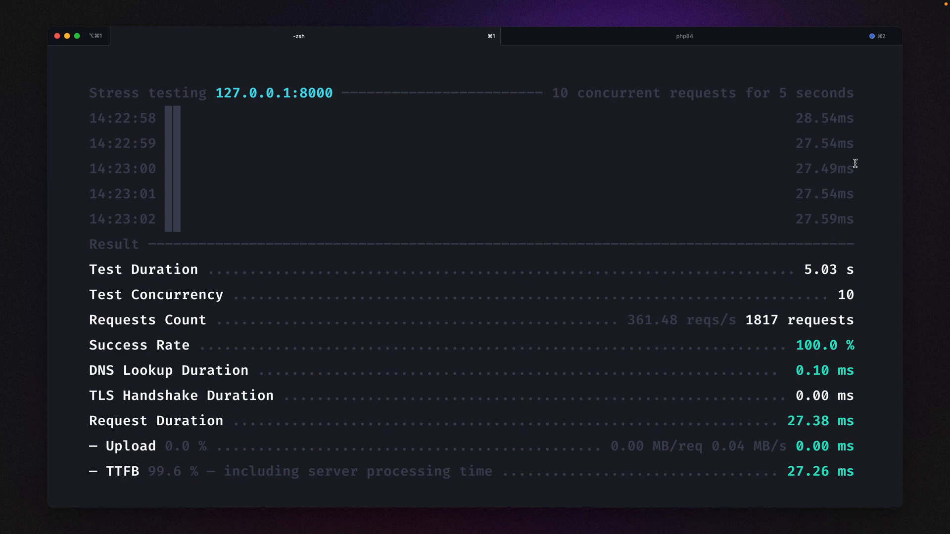
double_click(652, 320)
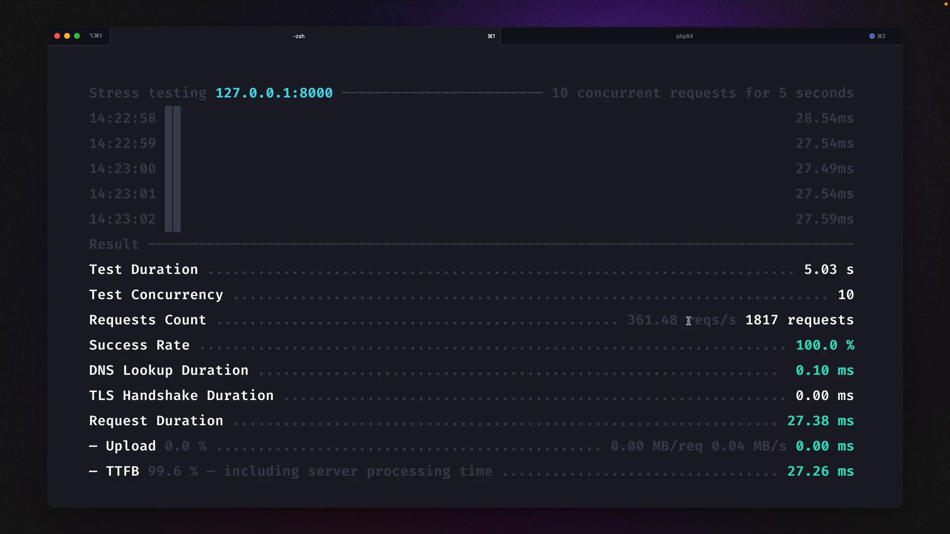
scroll(down, 3)
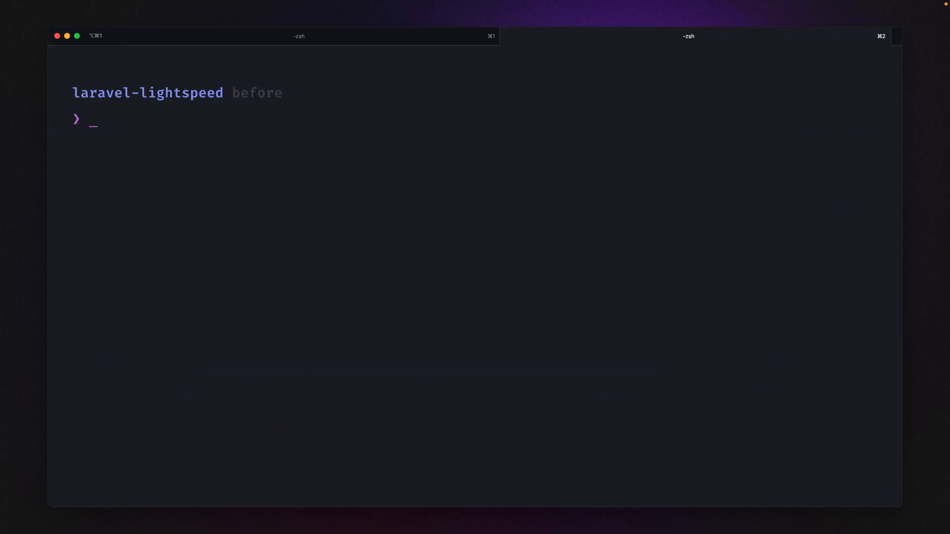
Step: Start Octane with 'php artisan octane:start' serving laravel-lightspeed via FrankenPHP, returning to the first prompt
text(p)
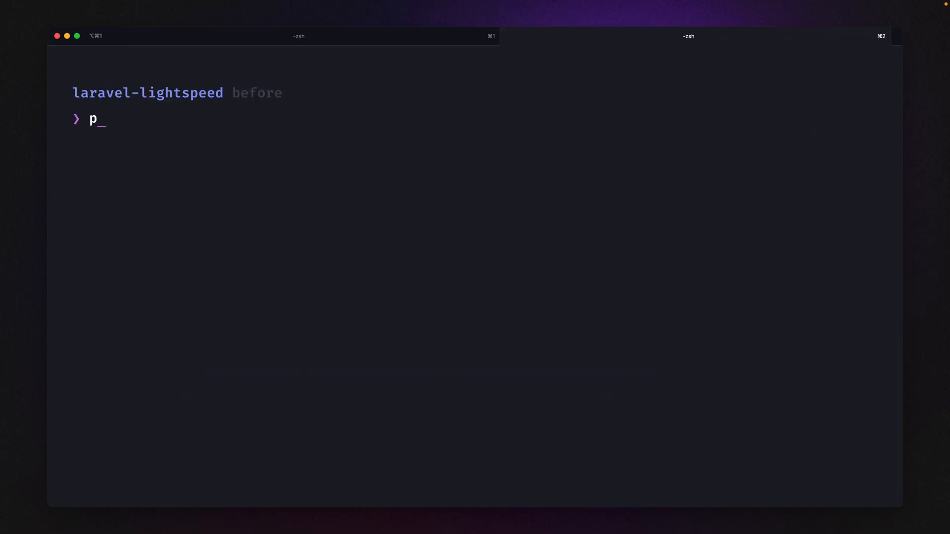
text(hp artisan)
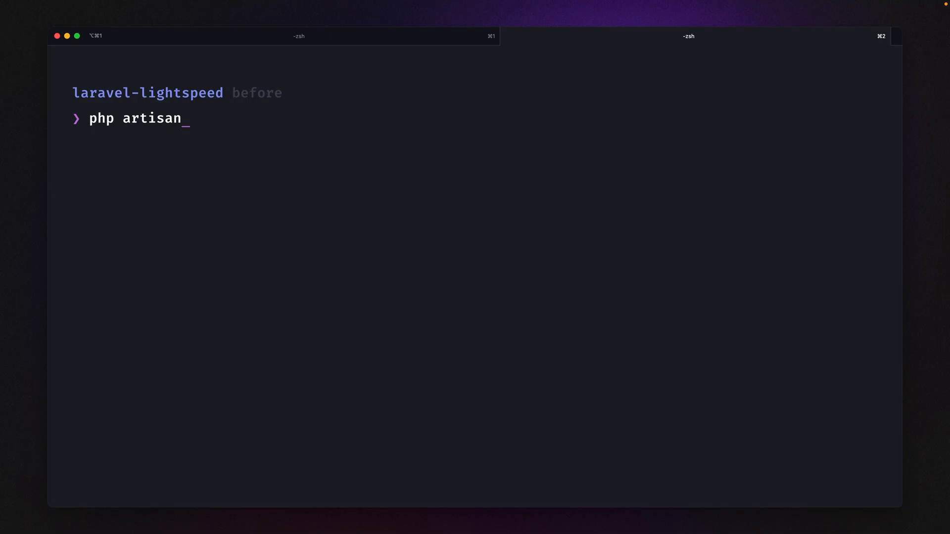
text(oc)
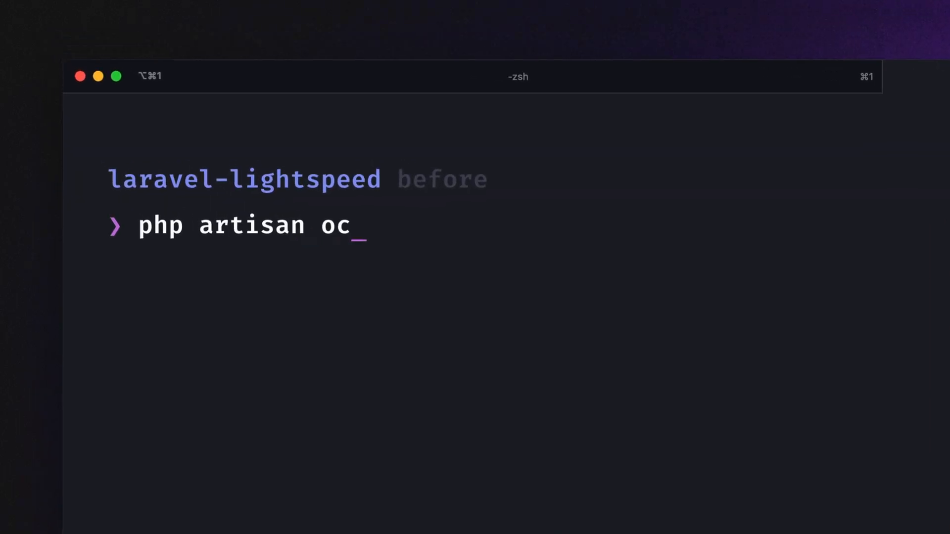
text(tane:start)
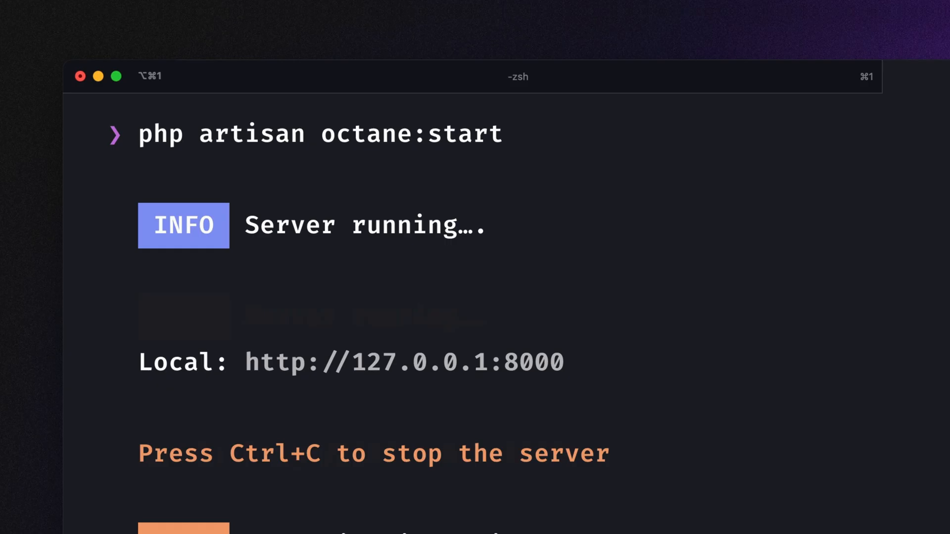
drag(246, 362, 563, 362)
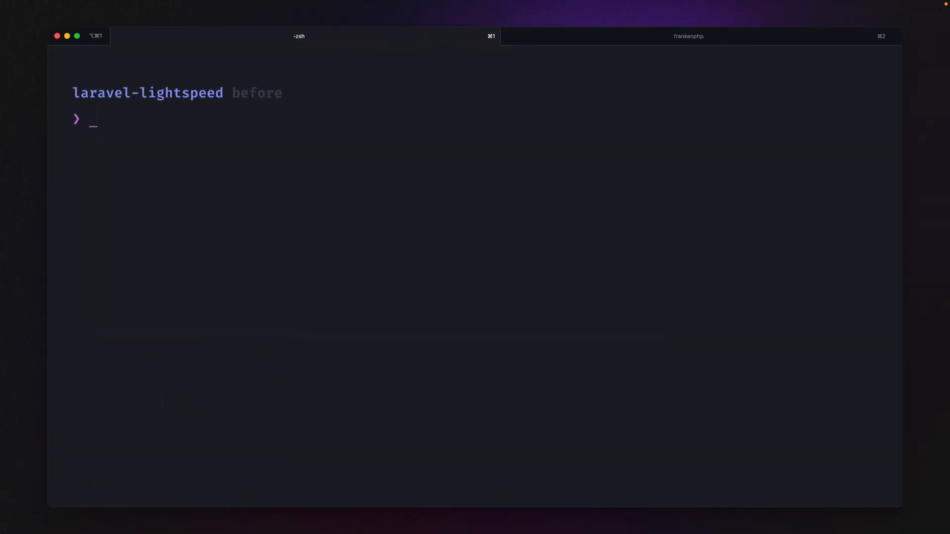
text(pest stre)
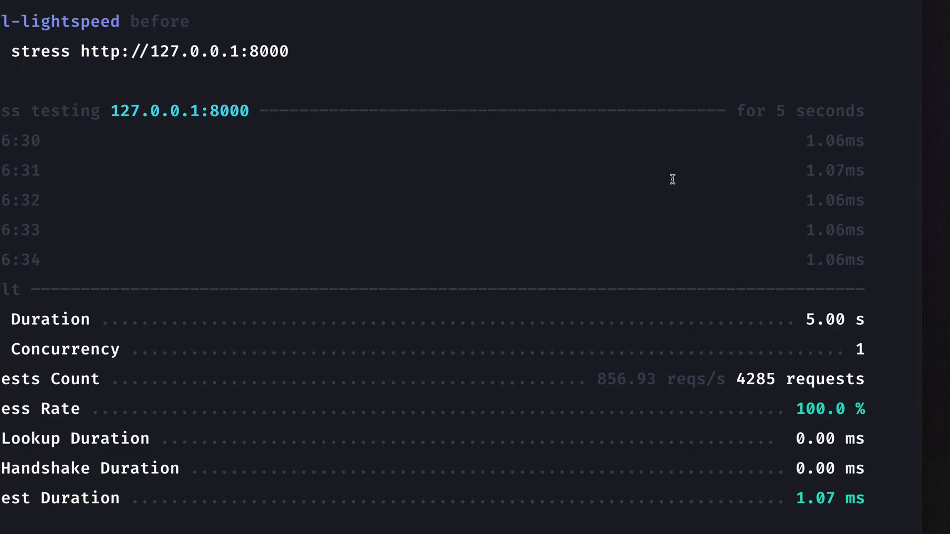
scroll(down, 3)
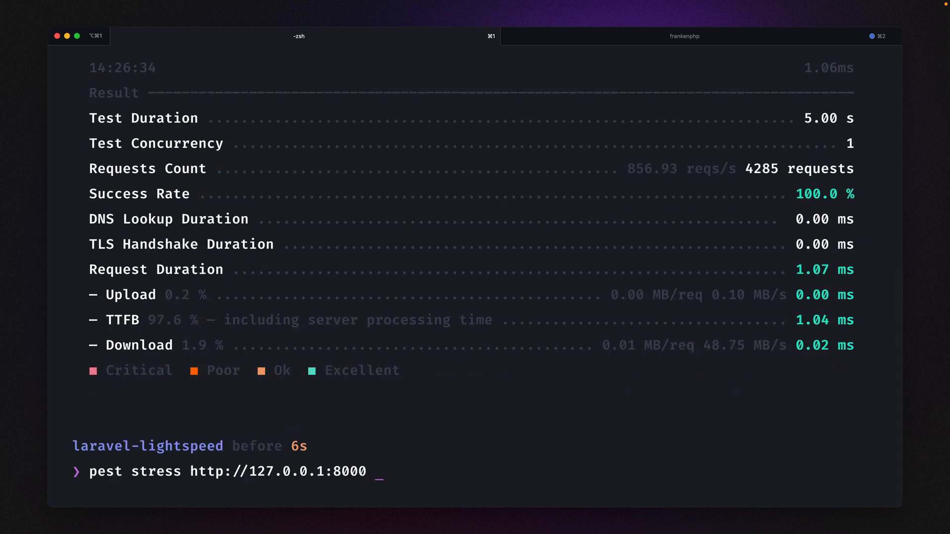
Step: Rerun the Octane stress test with '--concurrency=10' and review 7137 requests at 2.31 ms each
text(--concurrency=)
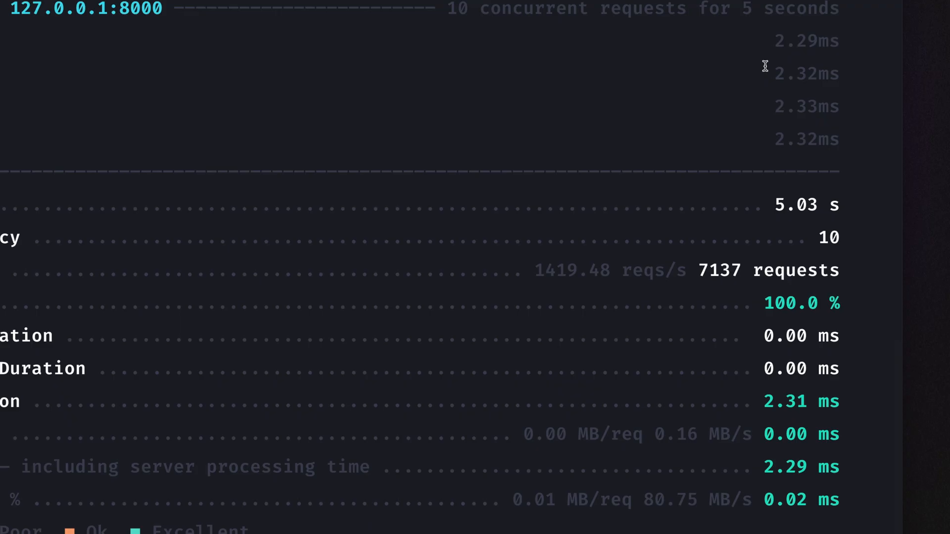
mouse_move(579, 285)
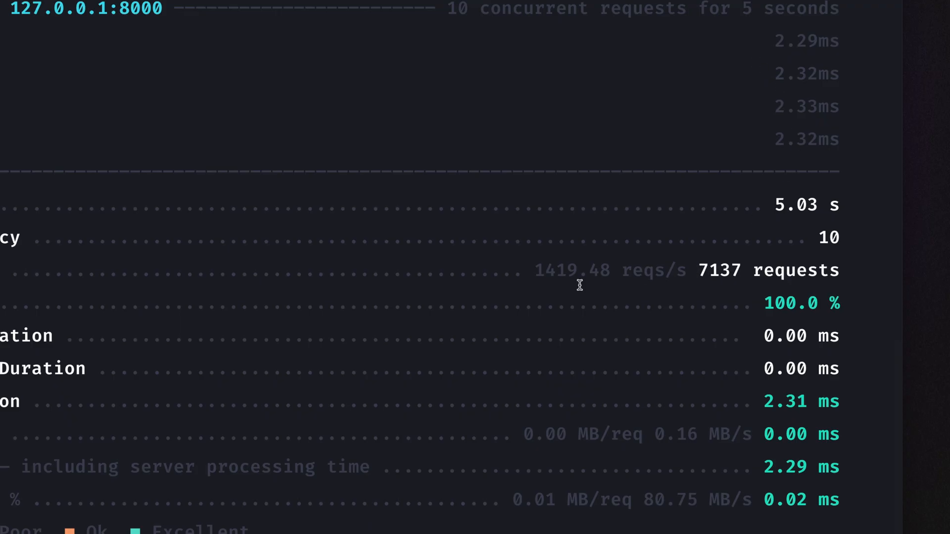
double_click(714, 271)
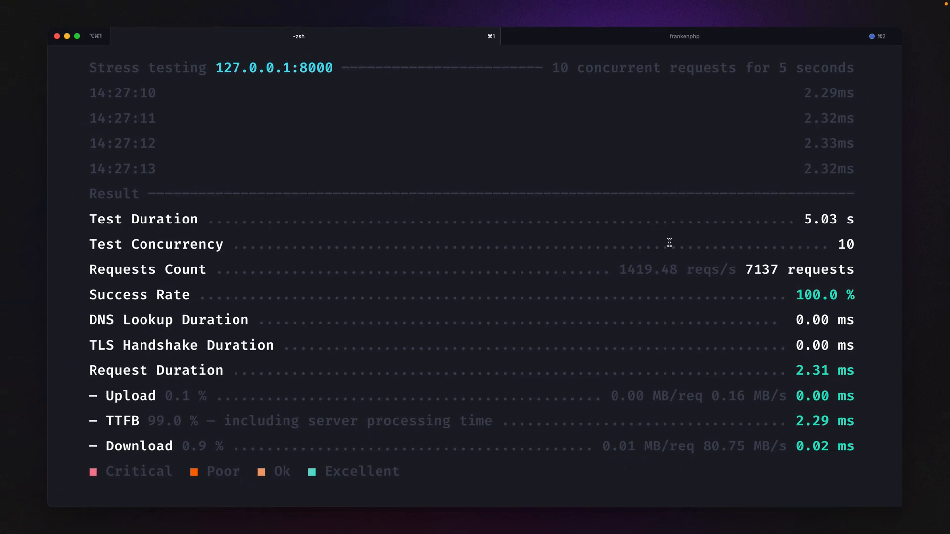
mouse_move(713, 236)
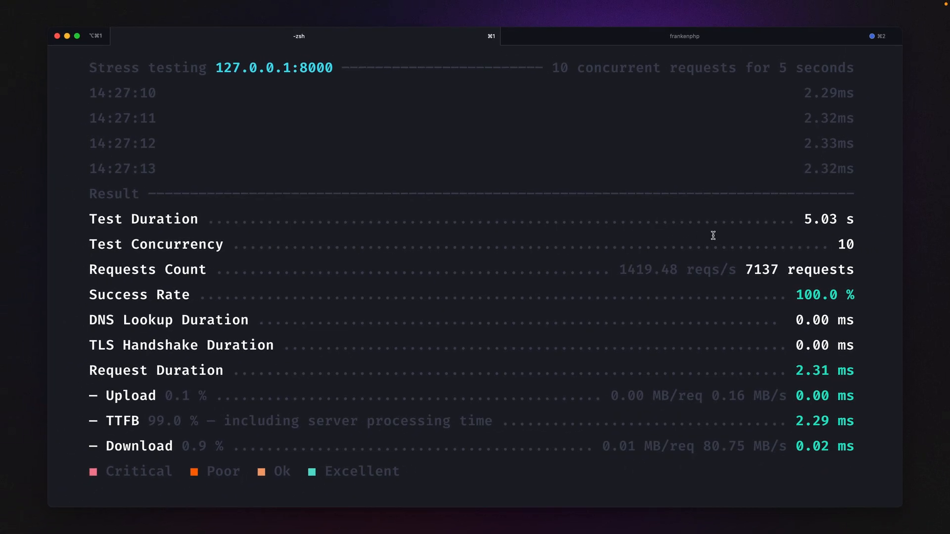